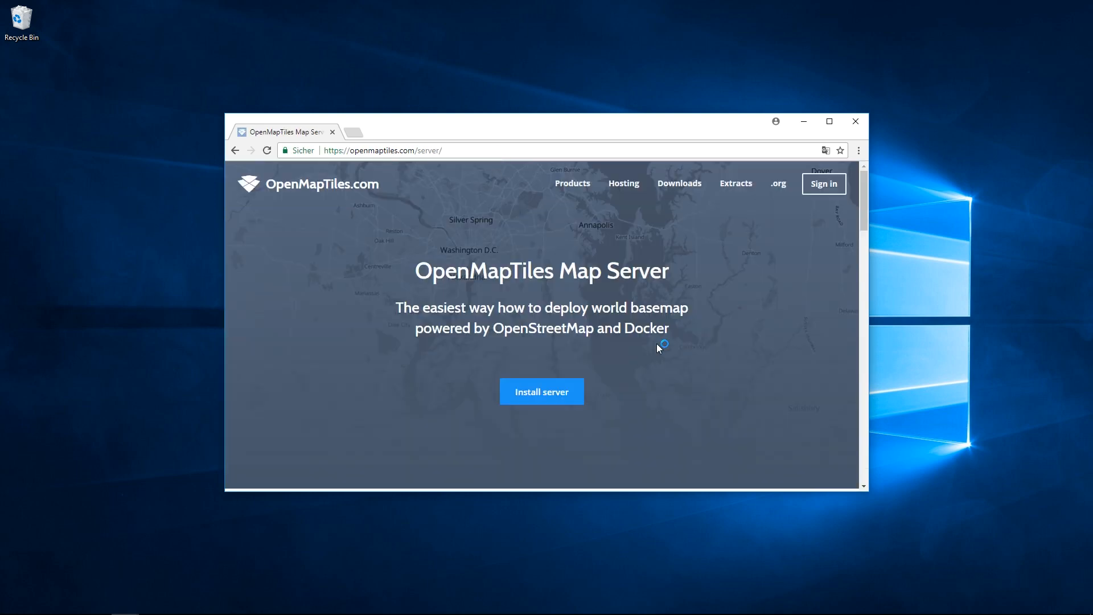
- Scroll to the OpenMapTiles server's Docker install step and open the Docker Toolbox page
{"action": "scroll", "scroll_direction": "down", "scroll_amount": 3}
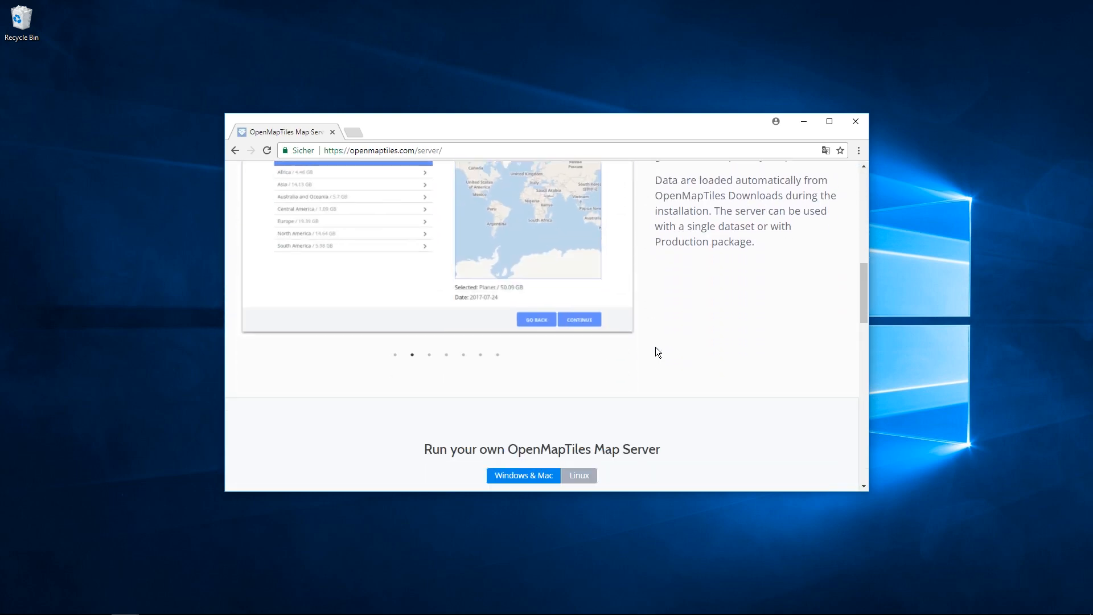
{"action": "scroll", "scroll_direction": "down", "scroll_amount": 3}
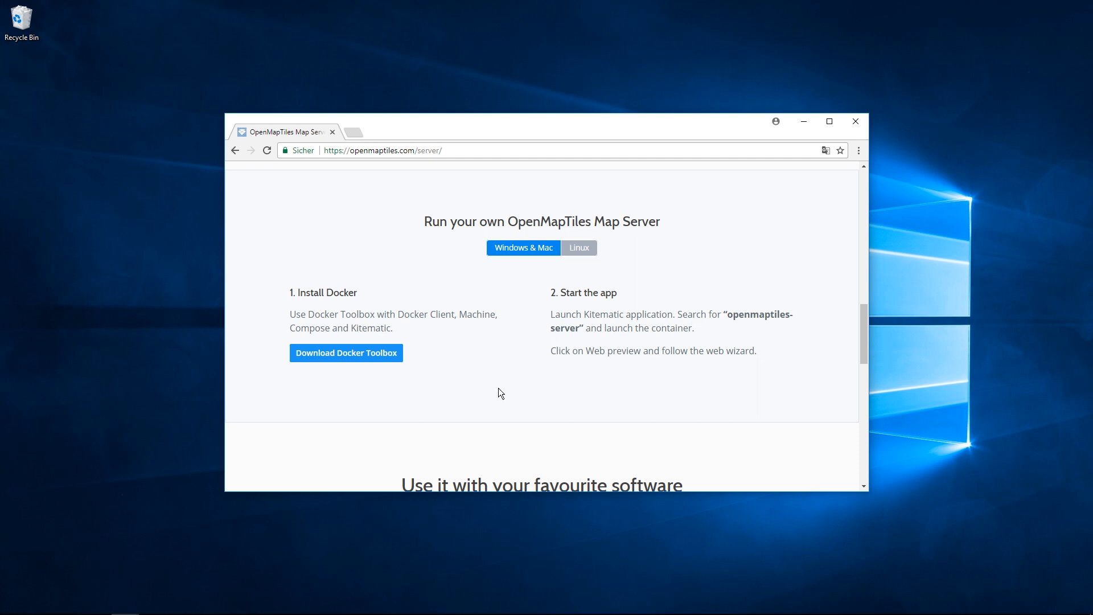
{"action": "mouse_move", "coordinate": [346, 353]}
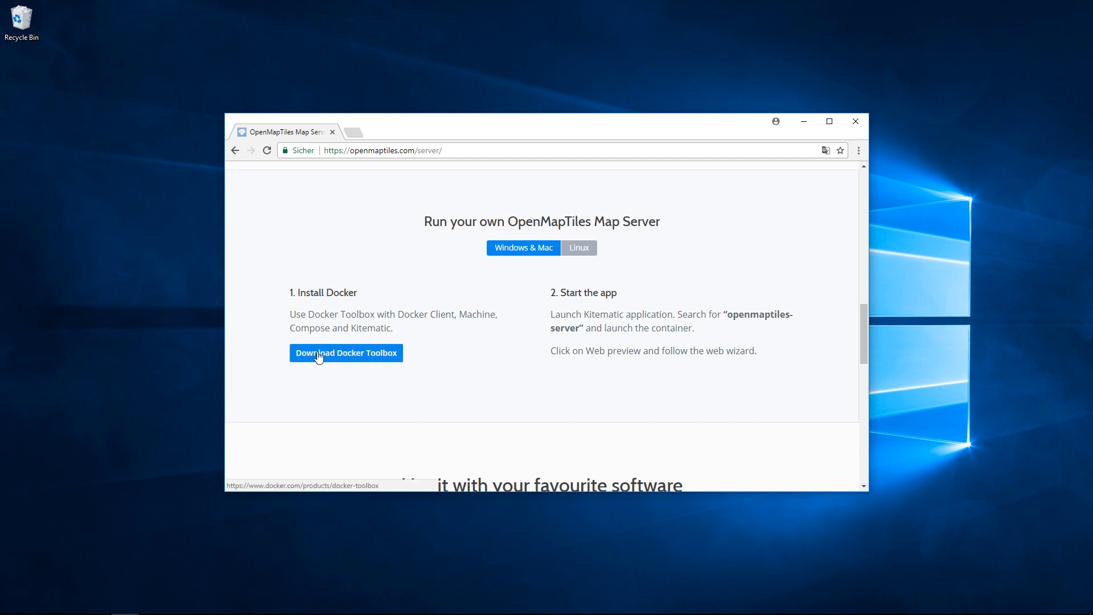
{"action": "left_click", "coordinate": [345, 353]}
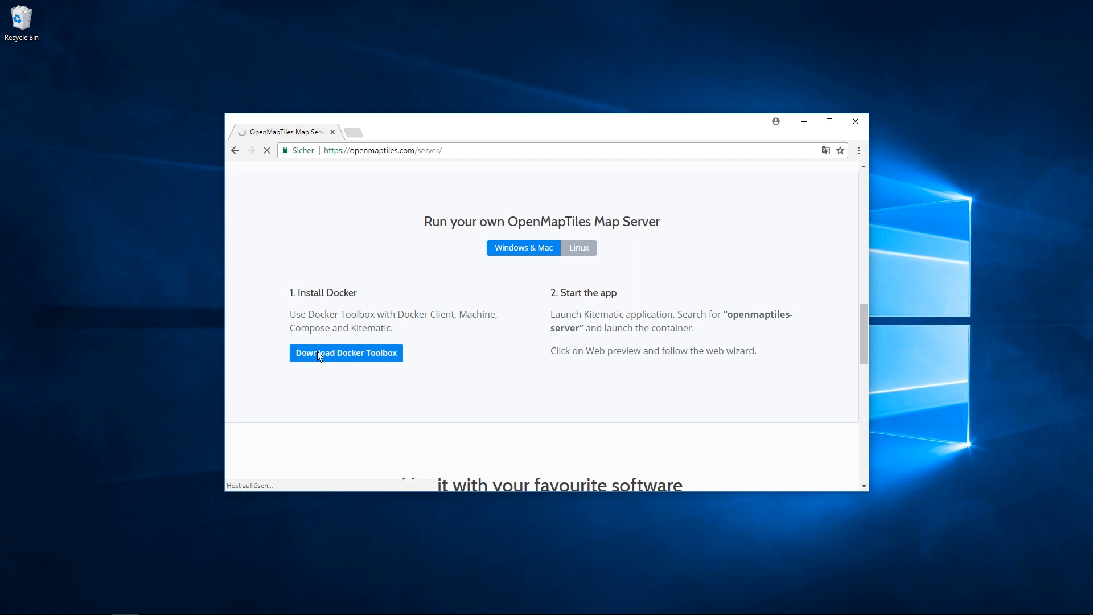
- Download the Windows Docker Toolbox installer from the Docker Toolbox page
{"action": "left_click", "coordinate": [346, 353]}
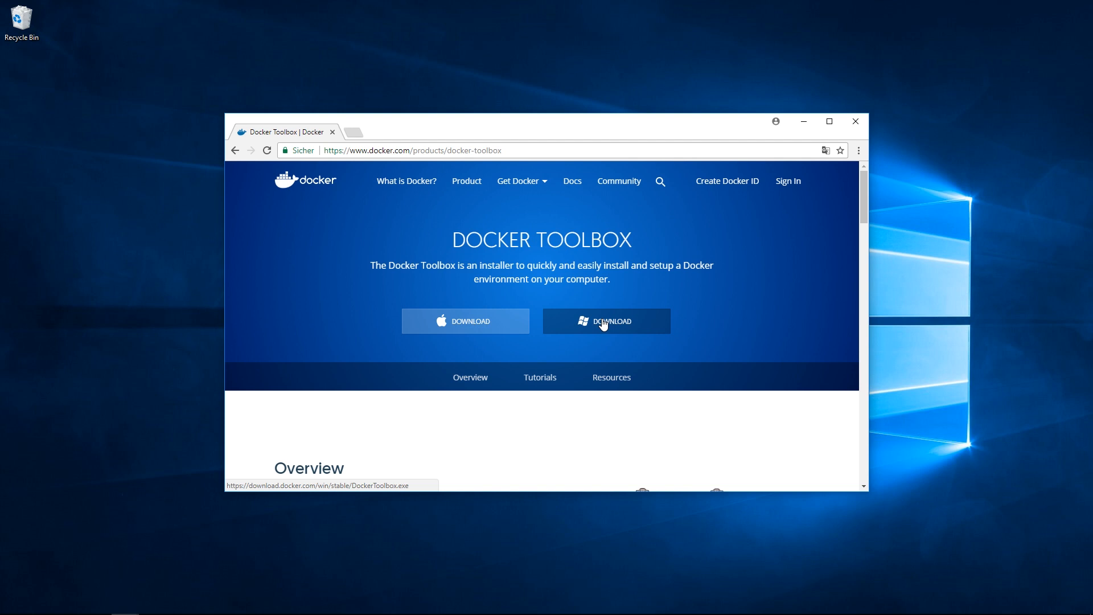
{"action": "left_click", "coordinate": [606, 321]}
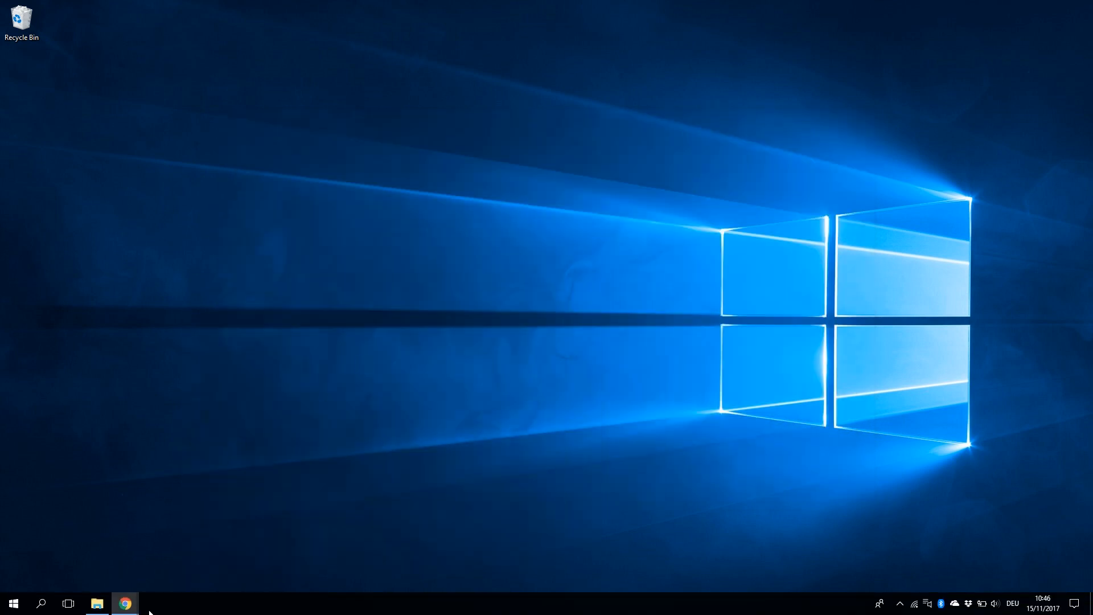
- Run the DockerToolbox installer from Downloads, confirming the security warning and UAC prompt
{"action": "left_click", "coordinate": [97, 603]}
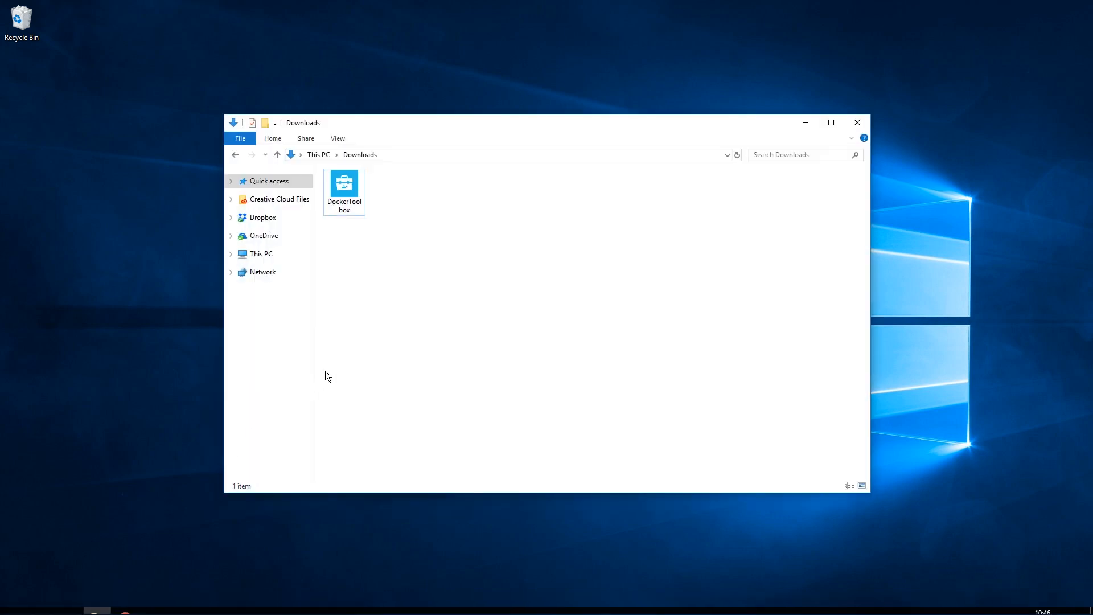
{"action": "left_click", "coordinate": [344, 184]}
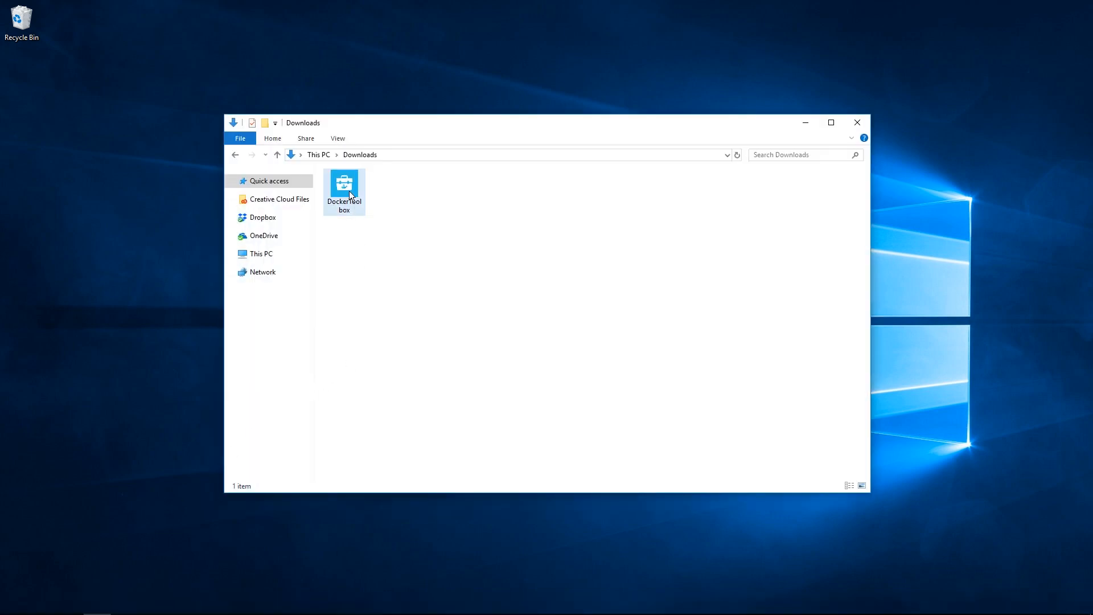
{"action": "double_click", "coordinate": [344, 183]}
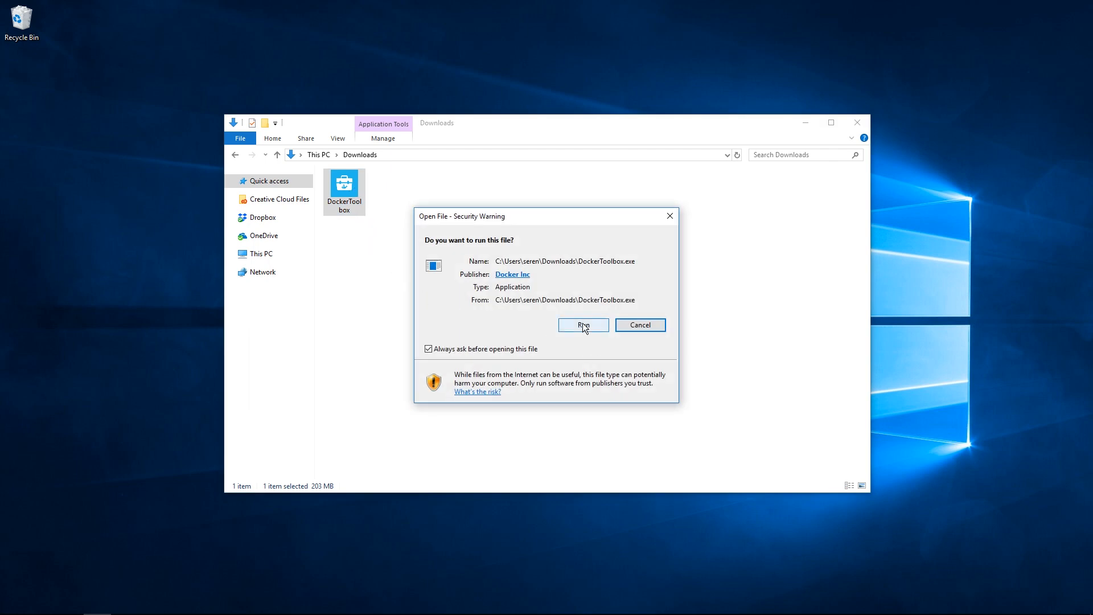
{"action": "left_click", "coordinate": [583, 325]}
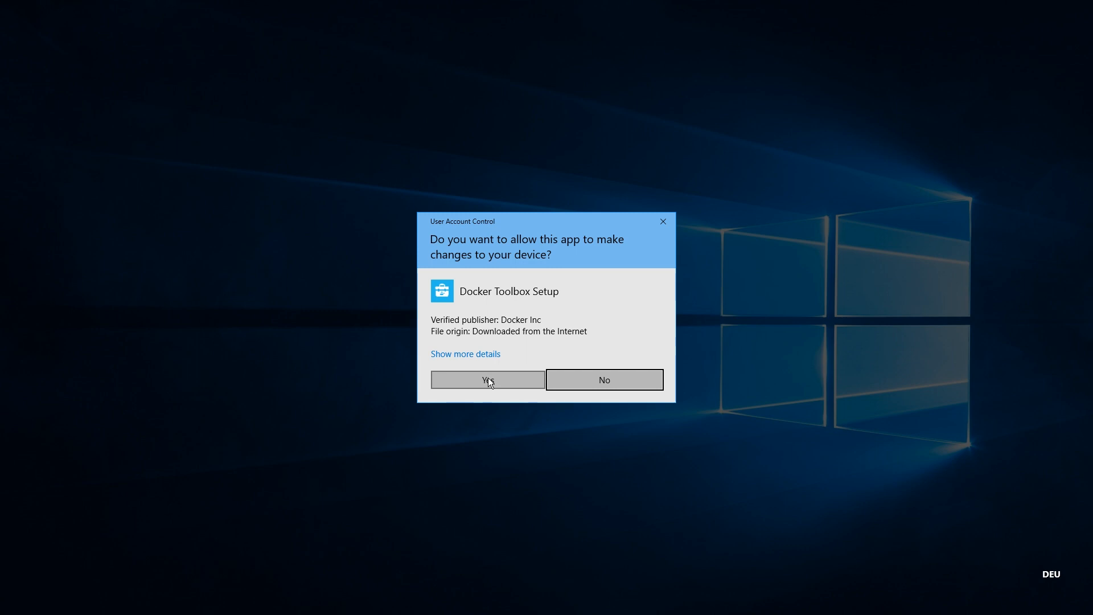
{"action": "left_click", "coordinate": [486, 380]}
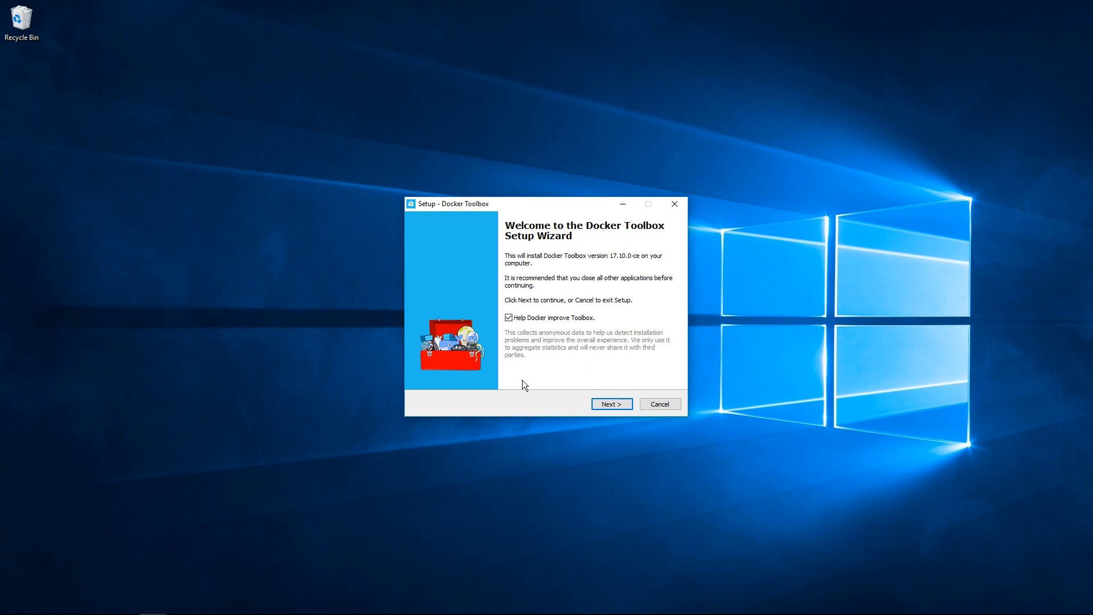
- Install Docker Toolbox with default folder, components and tasks, skipping the shortcuts view on finish
{"action": "left_click", "coordinate": [609, 404]}
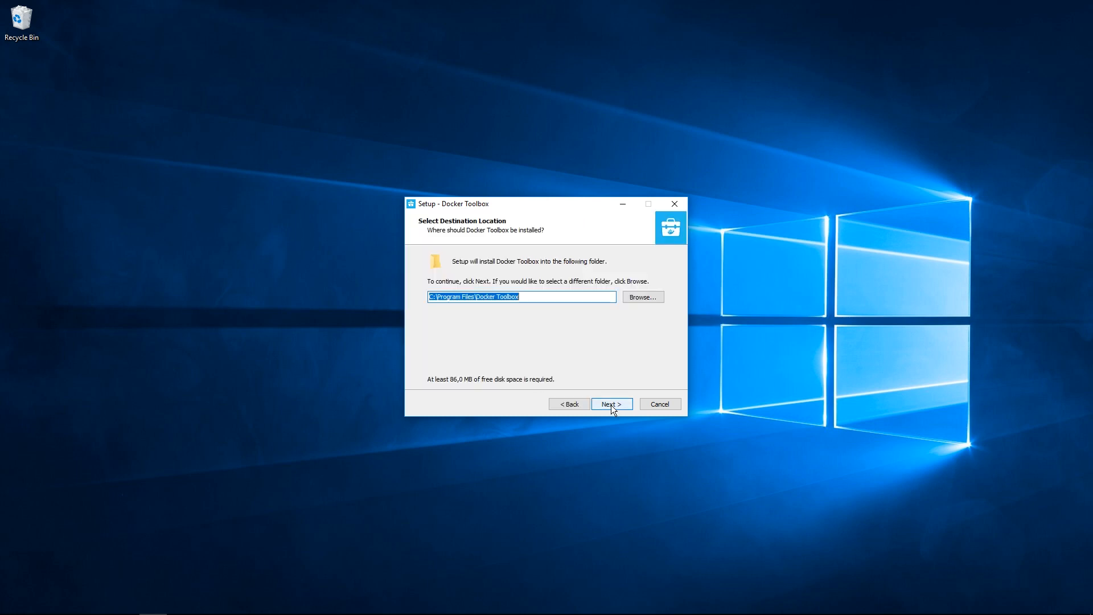
{"action": "left_click", "coordinate": [610, 403]}
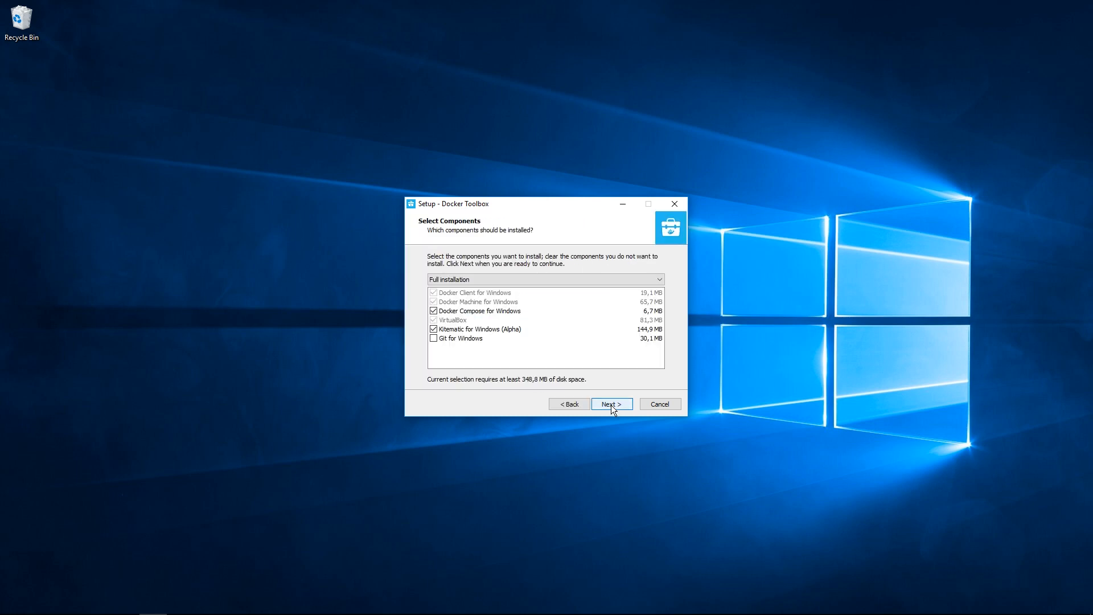
{"action": "left_click", "coordinate": [611, 404]}
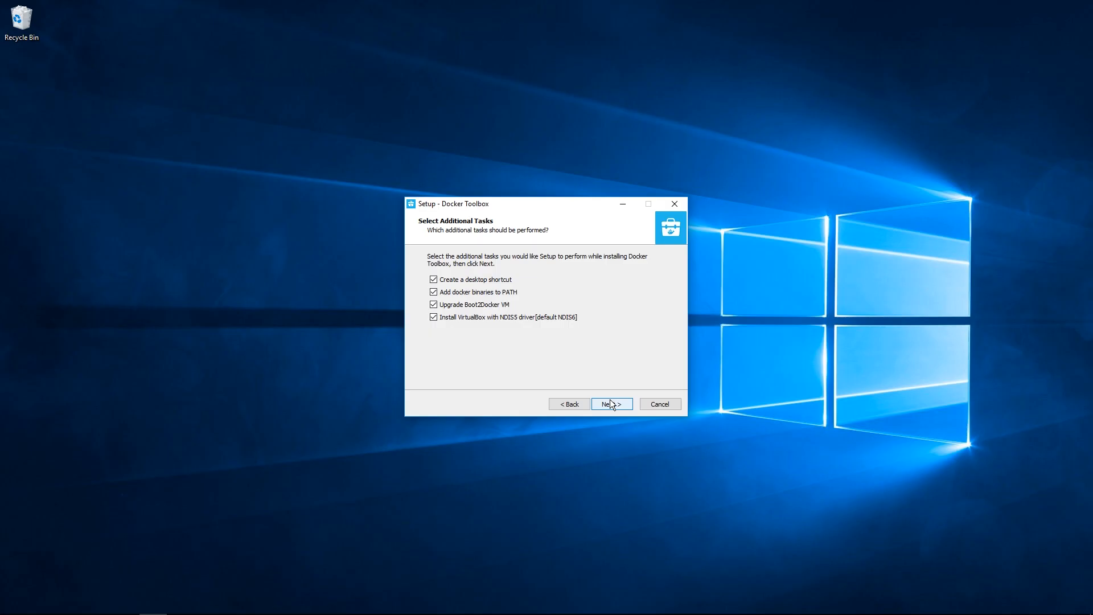
{"action": "left_click", "coordinate": [610, 404]}
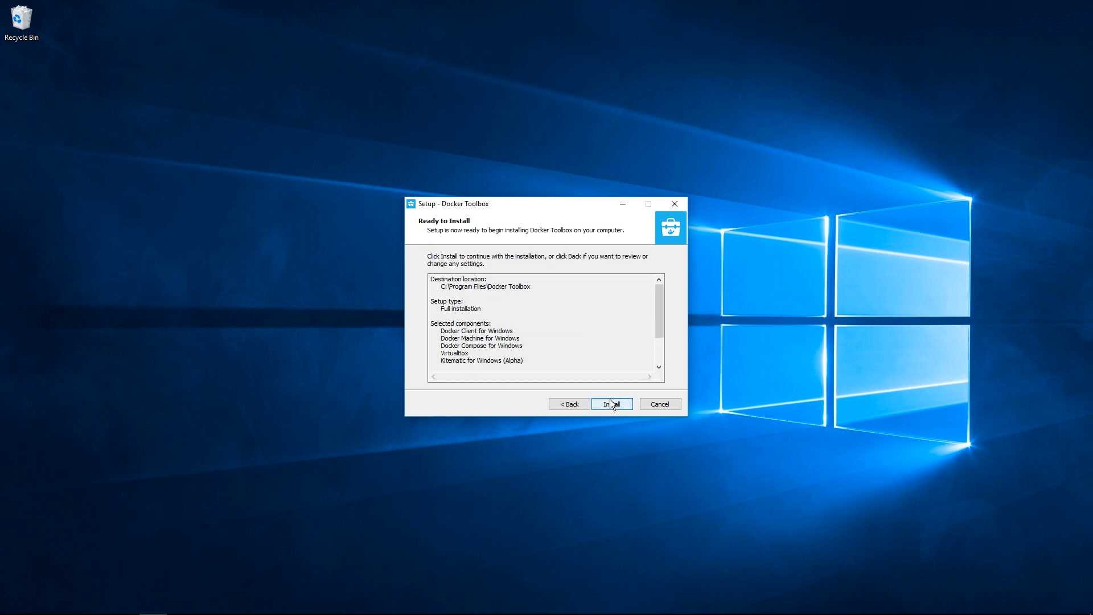
{"action": "left_click", "coordinate": [611, 404]}
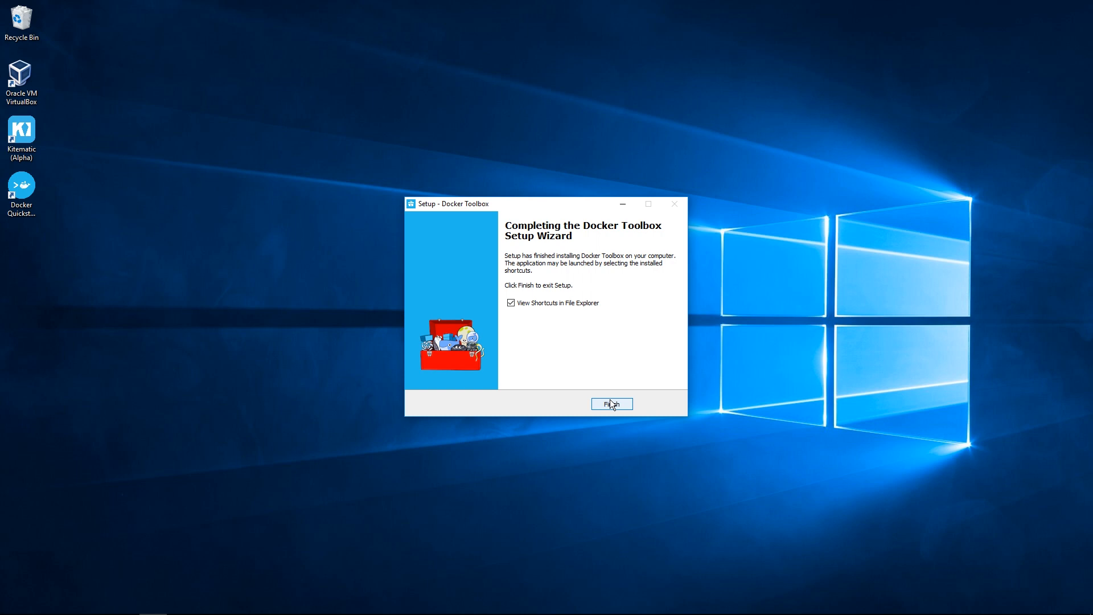
{"action": "left_click", "coordinate": [511, 302]}
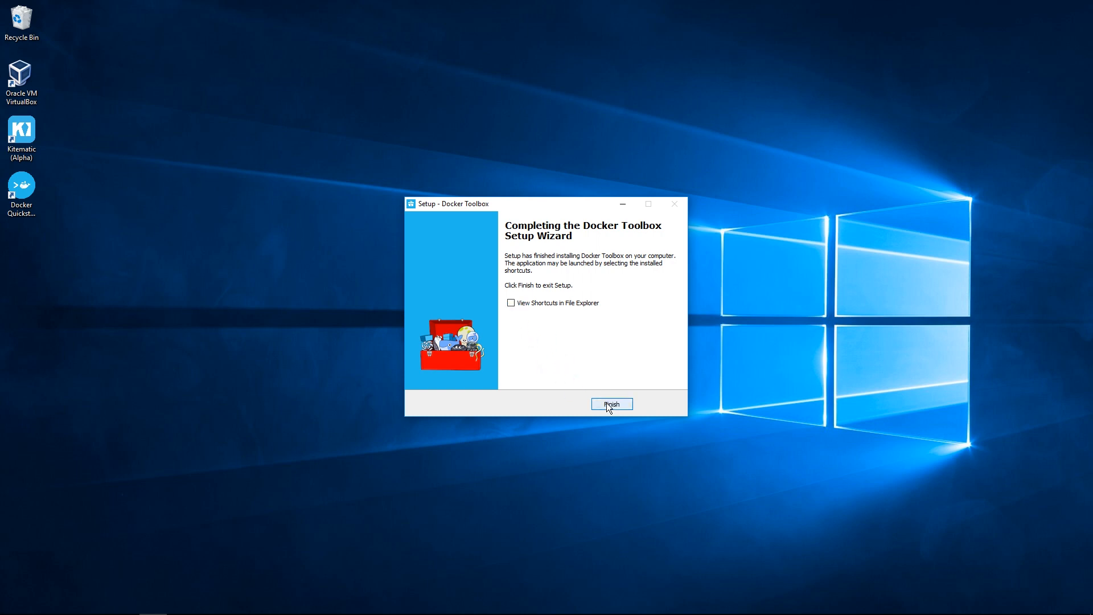
{"action": "left_click", "coordinate": [611, 404]}
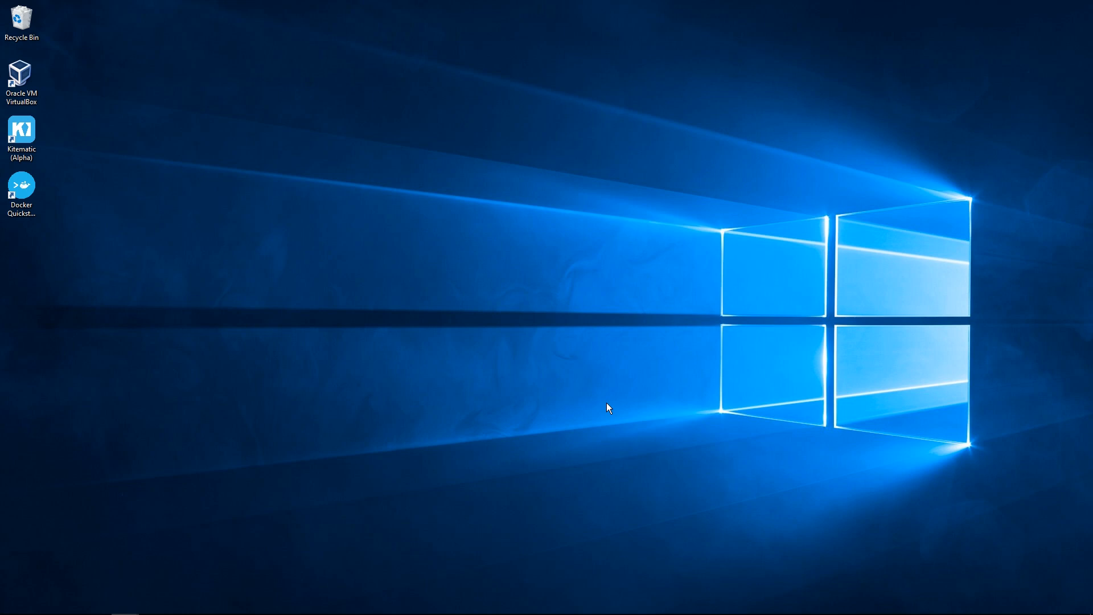
{"action": "mouse_move", "coordinate": [3, 234]}
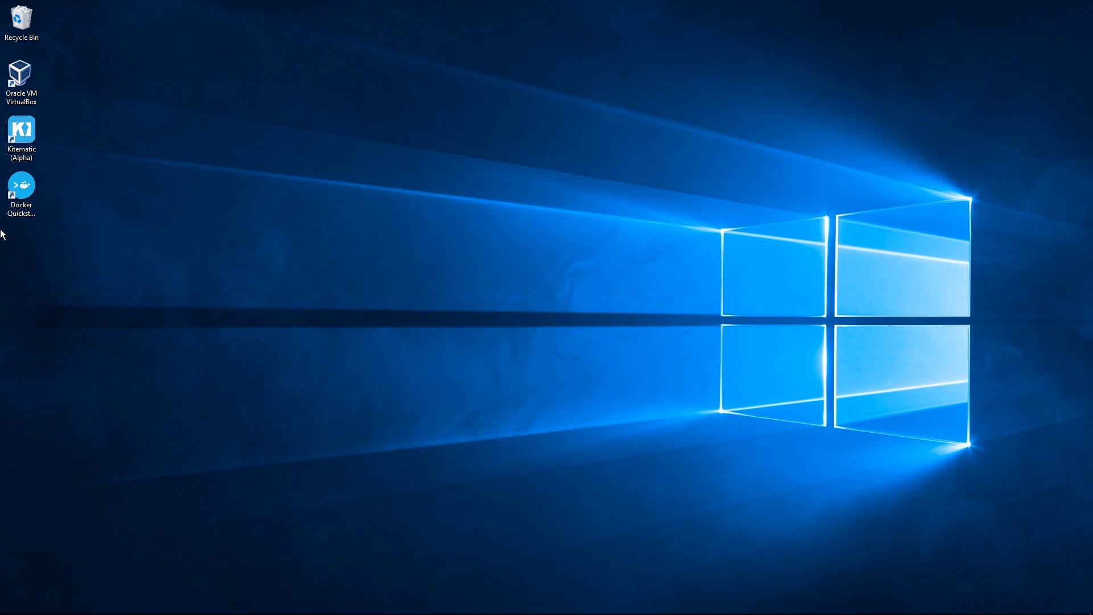
- Launch Docker Quickstart Terminal as administrator so it configures the default machine
{"action": "right_click", "coordinate": [21, 186]}
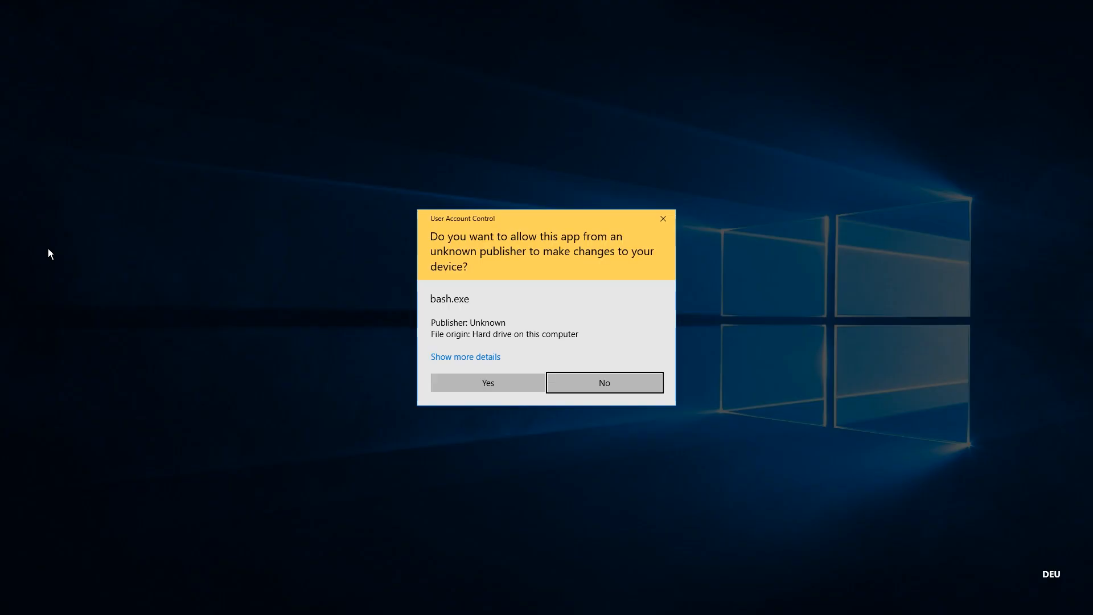
{"action": "left_click", "coordinate": [487, 382]}
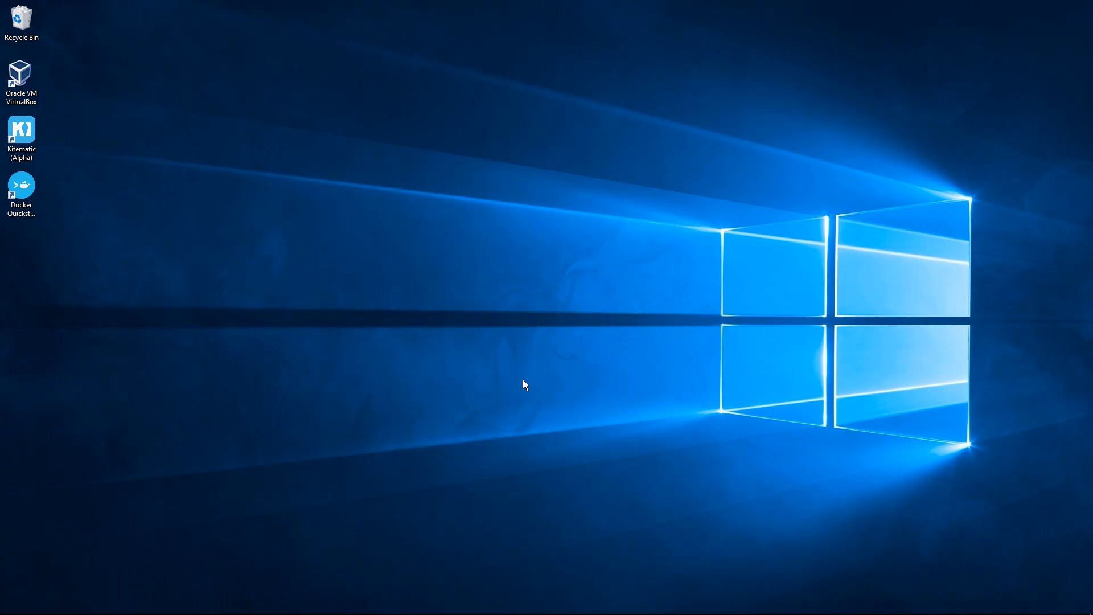
{"action": "double_click", "coordinate": [21, 188]}
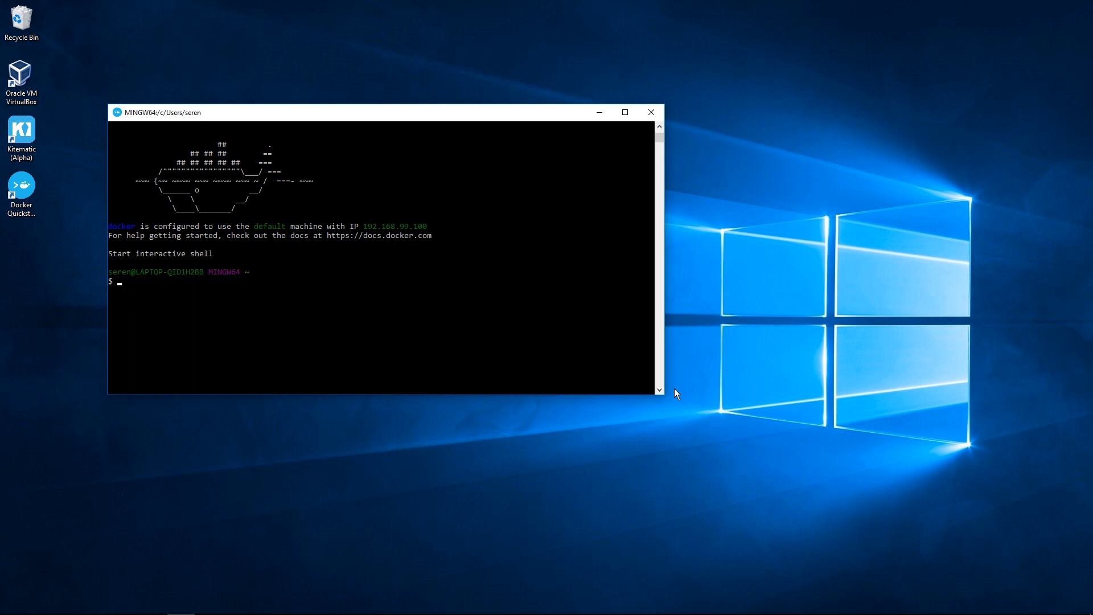
{"action": "mouse_move", "coordinate": [686, 392]}
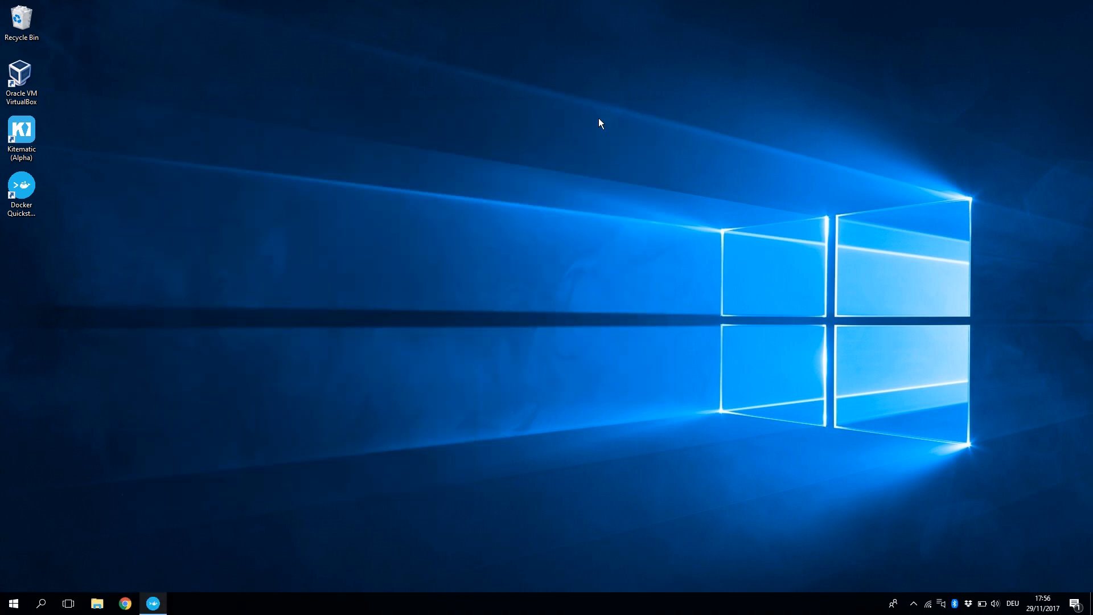
- Run Kitematic as administrator and choose VirtualBox on the Setup Initialization screen
{"action": "left_click", "coordinate": [21, 133]}
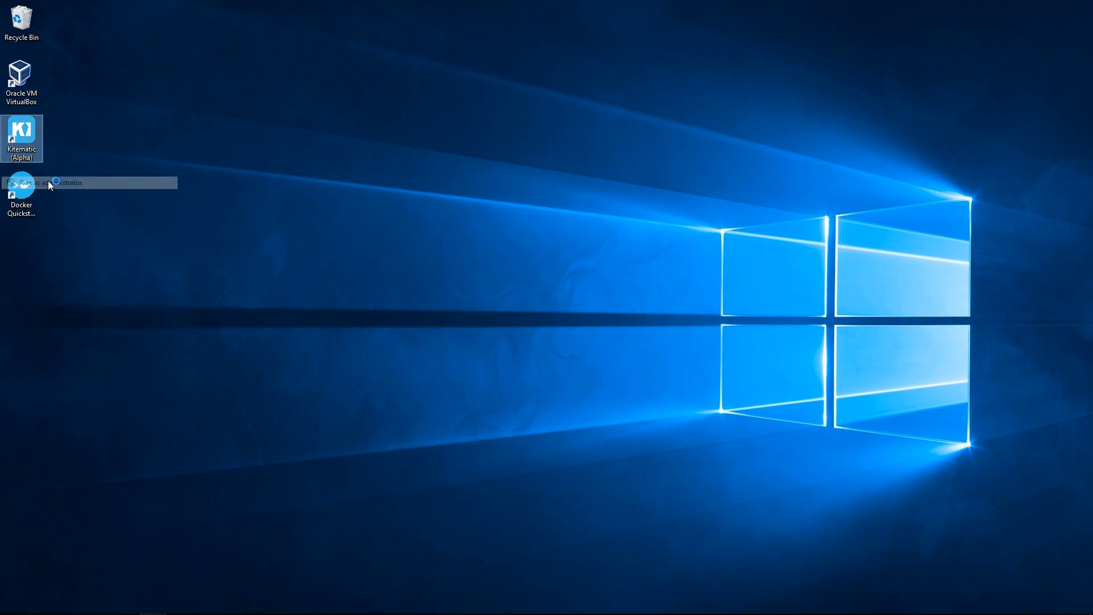
{"action": "left_click", "coordinate": [49, 183]}
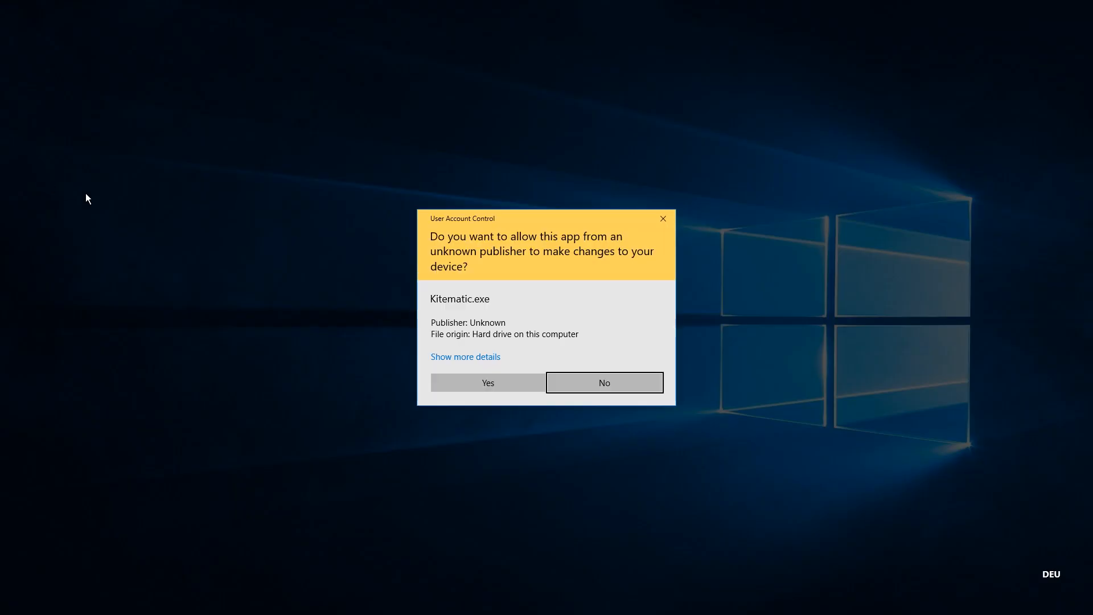
{"action": "left_click", "coordinate": [488, 382]}
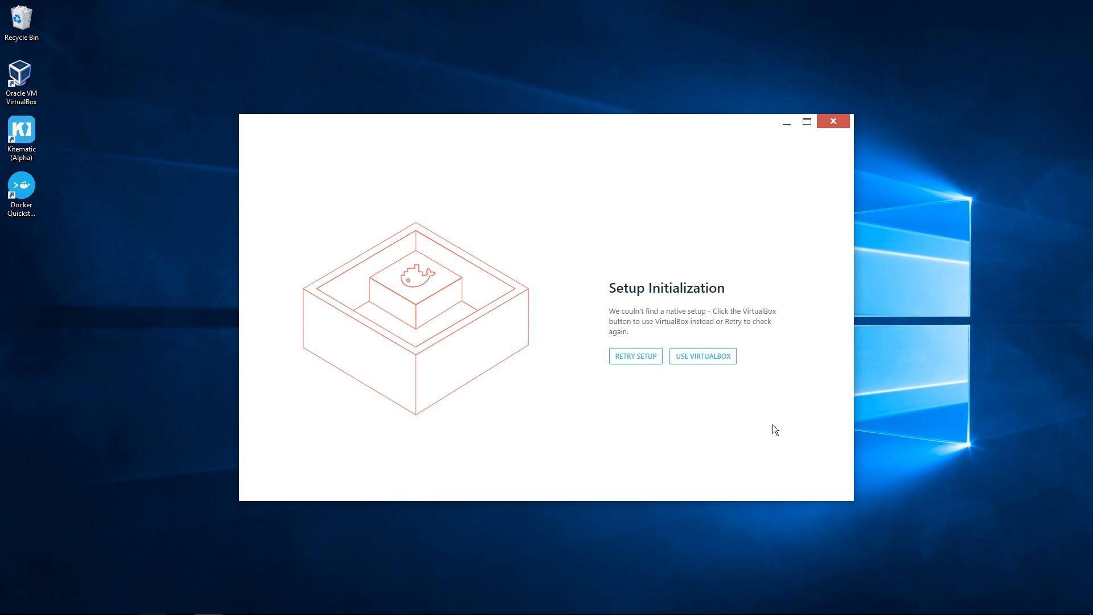
{"action": "left_click", "coordinate": [702, 355]}
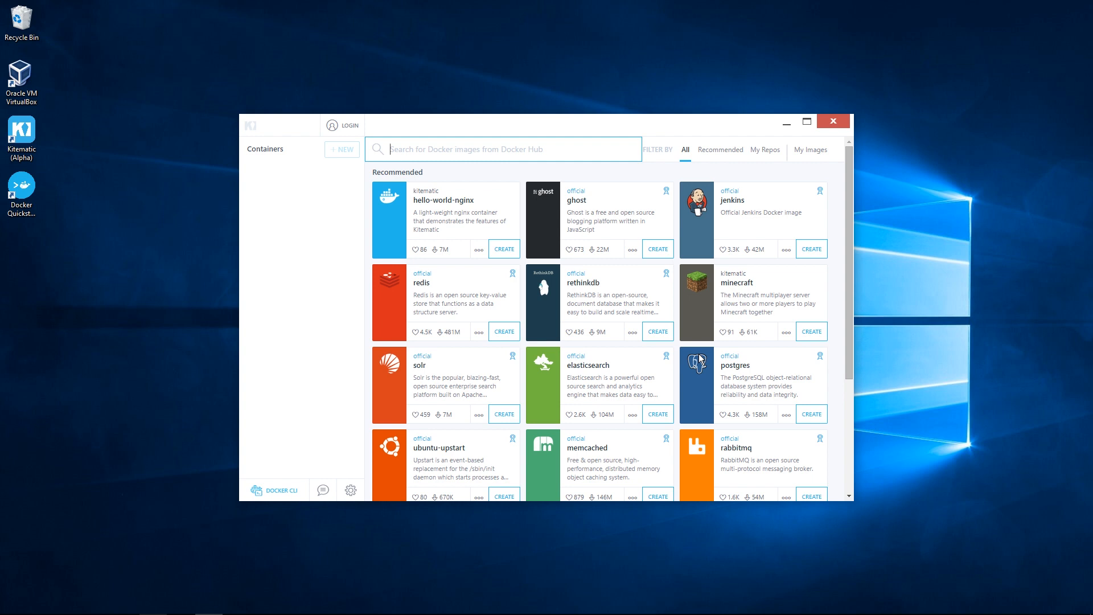
- Search Docker Hub for 'openmaptiles server' and create the klokantech openmaptiles-server container
{"action": "type", "text": "openmaptiles server"}
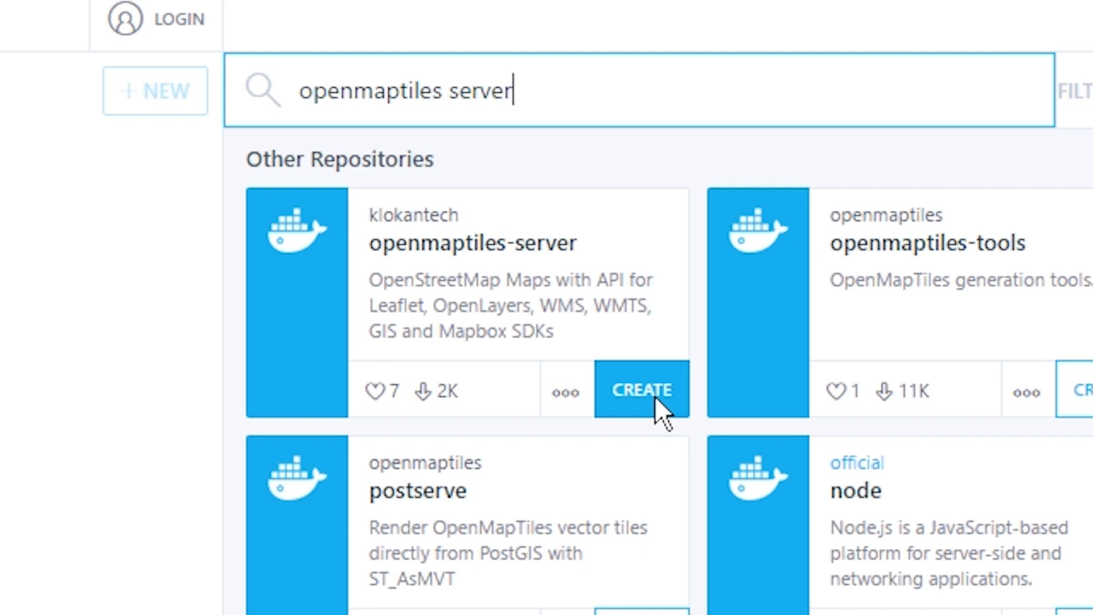
{"action": "left_click", "coordinate": [642, 389]}
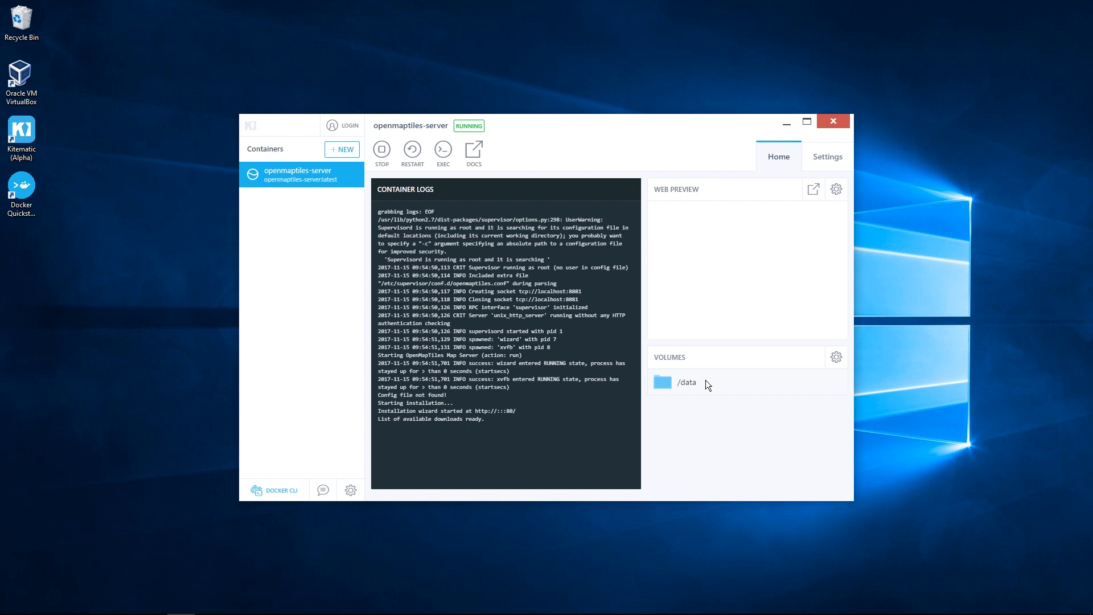
- Open the openmaptiles-server container's web preview in Chrome
{"action": "left_click", "coordinate": [836, 357]}
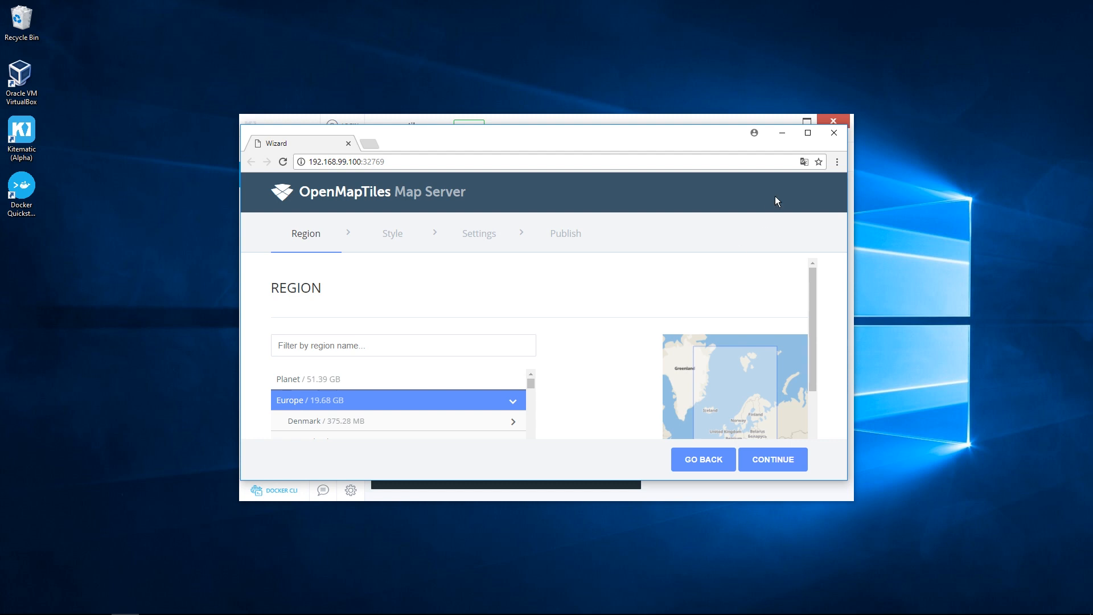
- Maximize the wizard, accept Europe and all three styles, then save and run the server
{"action": "left_click", "coordinate": [807, 132]}
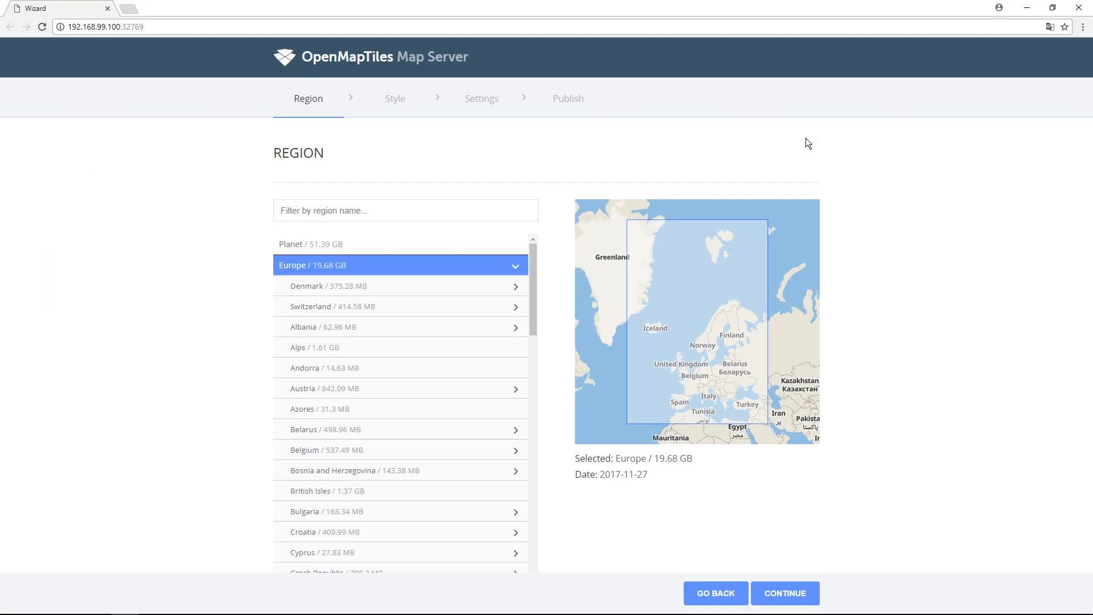
{"action": "mouse_move", "coordinate": [800, 602]}
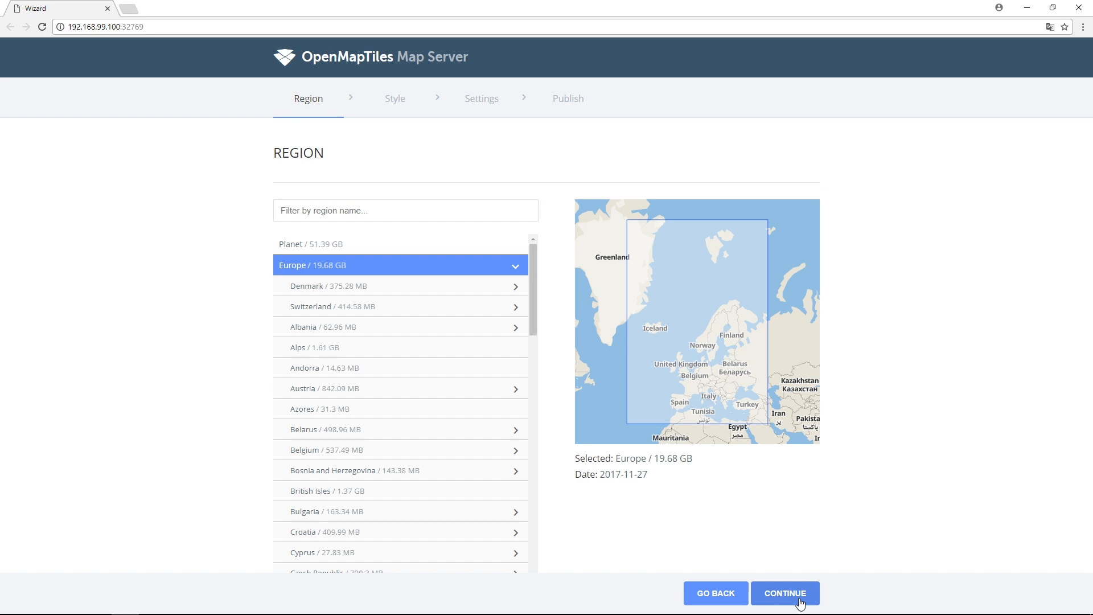
{"action": "left_click", "coordinate": [784, 593]}
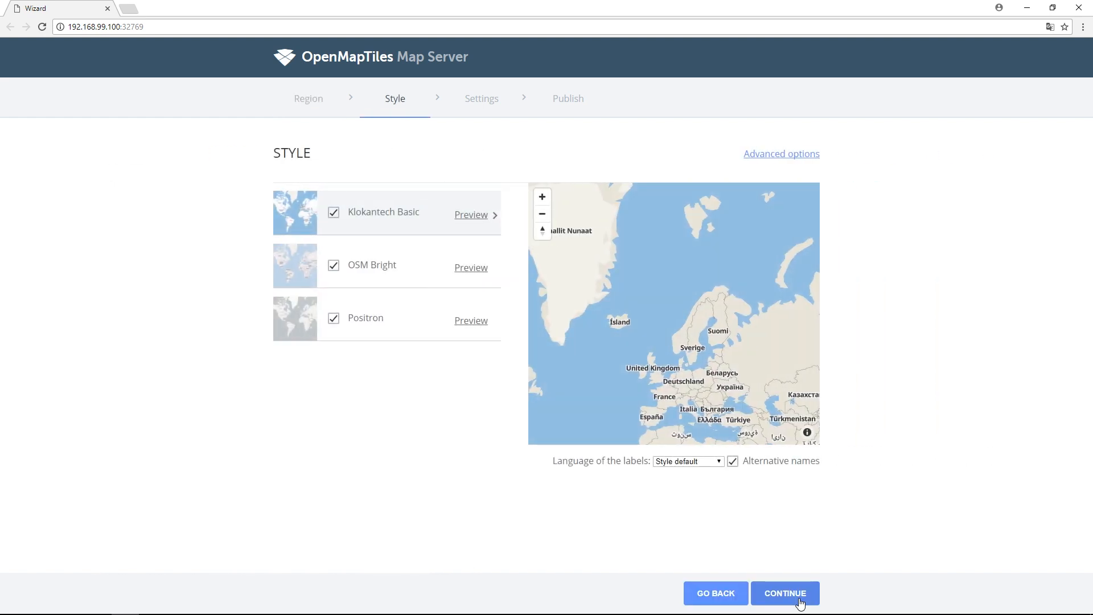
{"action": "left_click", "coordinate": [784, 593]}
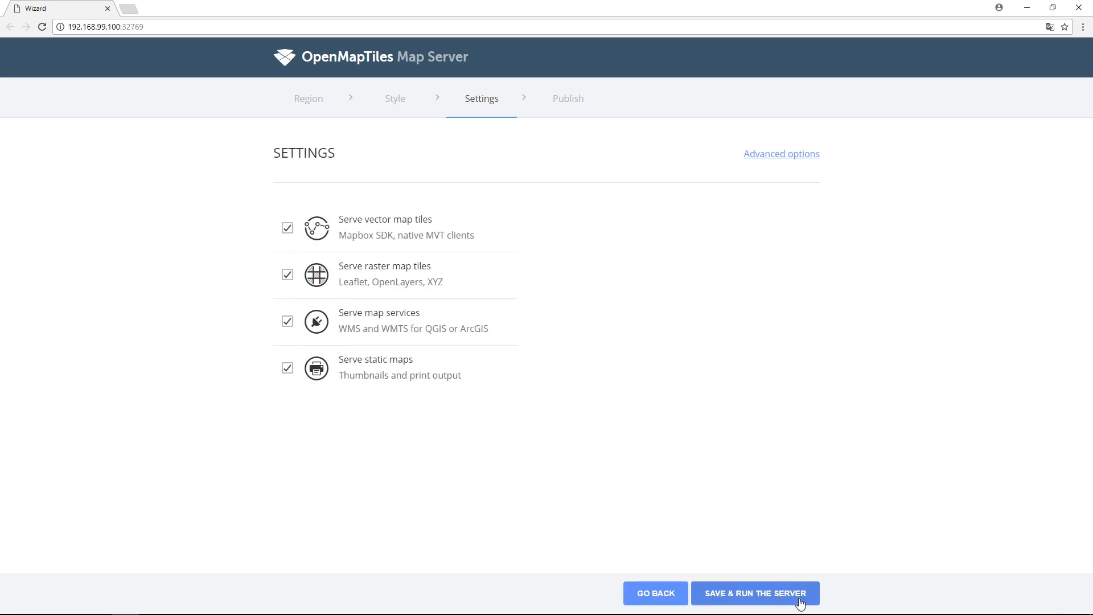
{"action": "left_click", "coordinate": [755, 593]}
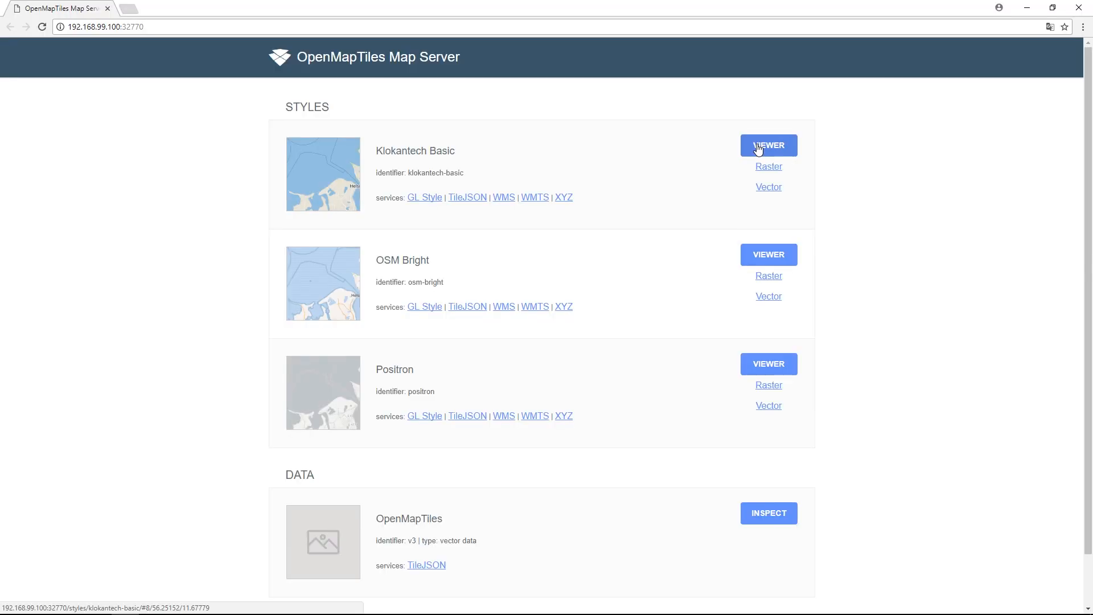
- Open the Klokantech Basic style in the viewer
{"action": "left_click", "coordinate": [768, 145]}
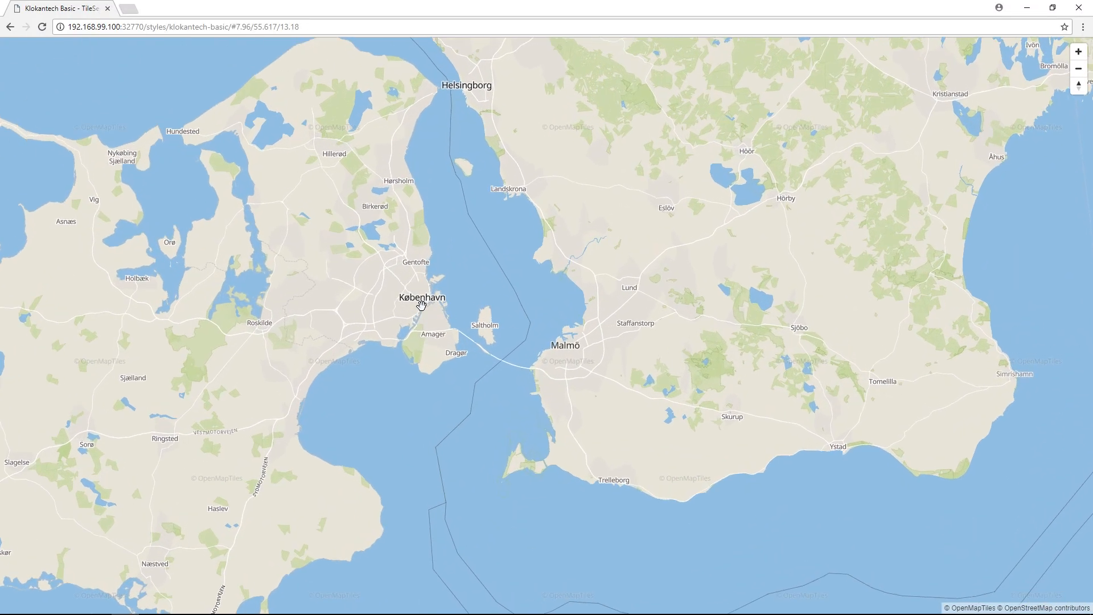